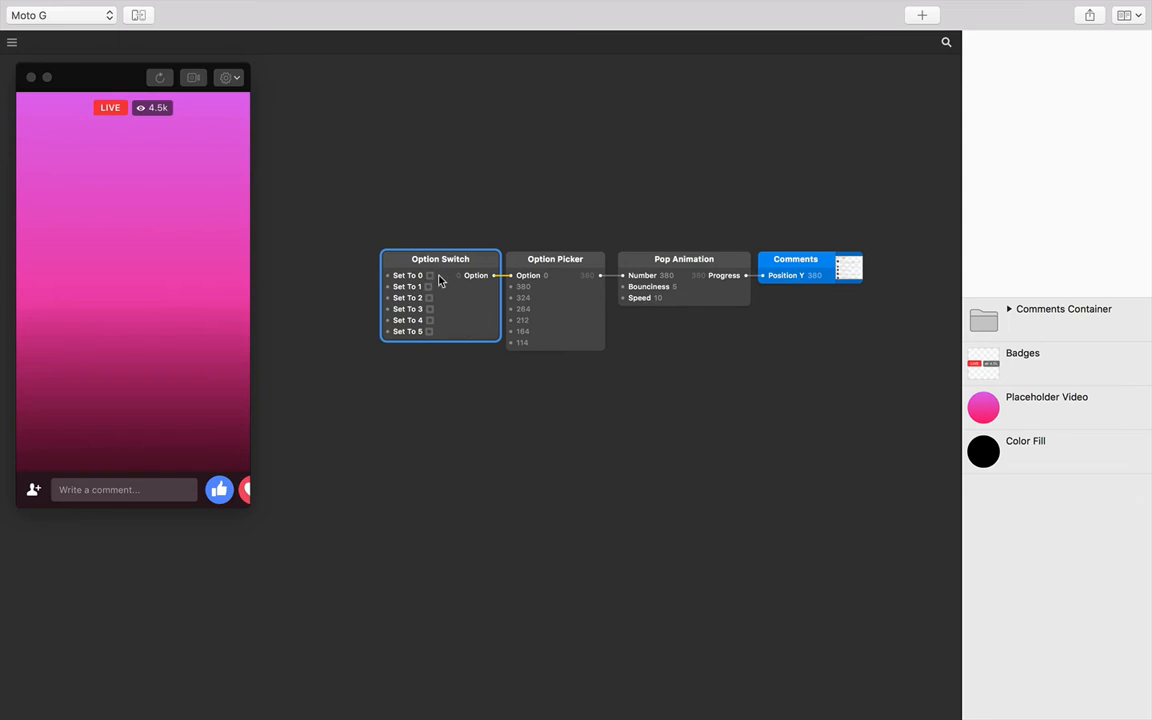
pyautogui.moveTo(440, 308)
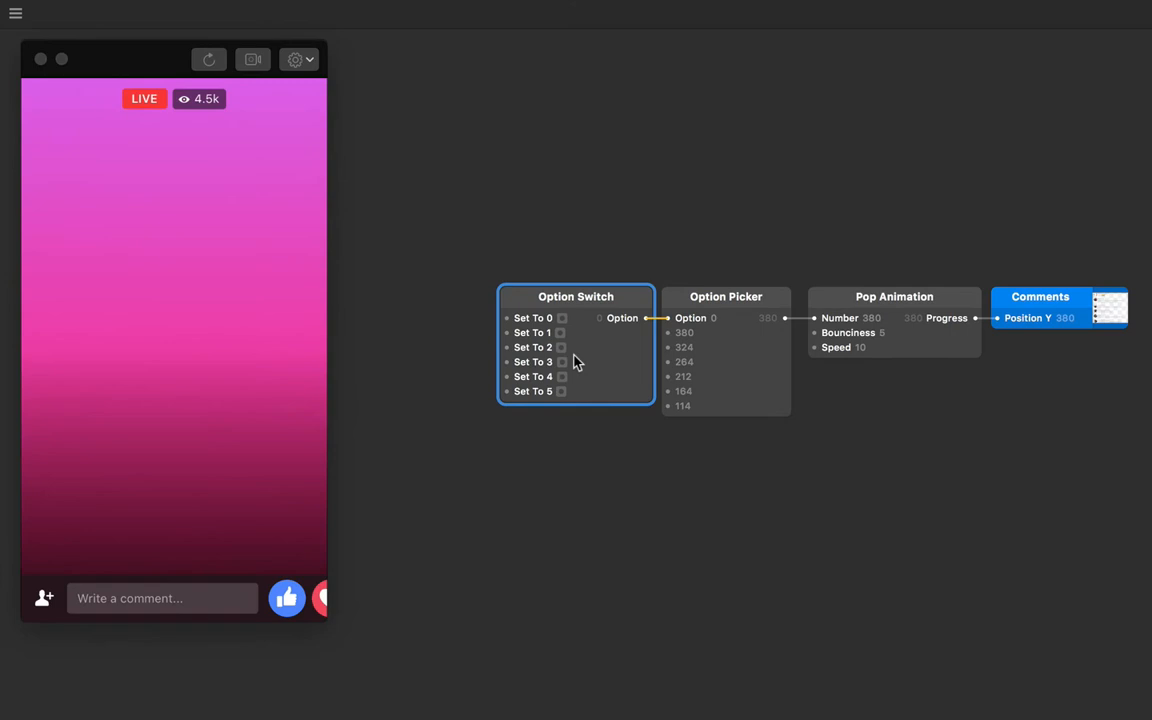
# Step: Test the Option Switch's Set To inputs, toggling between options 0 and 1 and ending on option 1
pyautogui.click(562, 332)
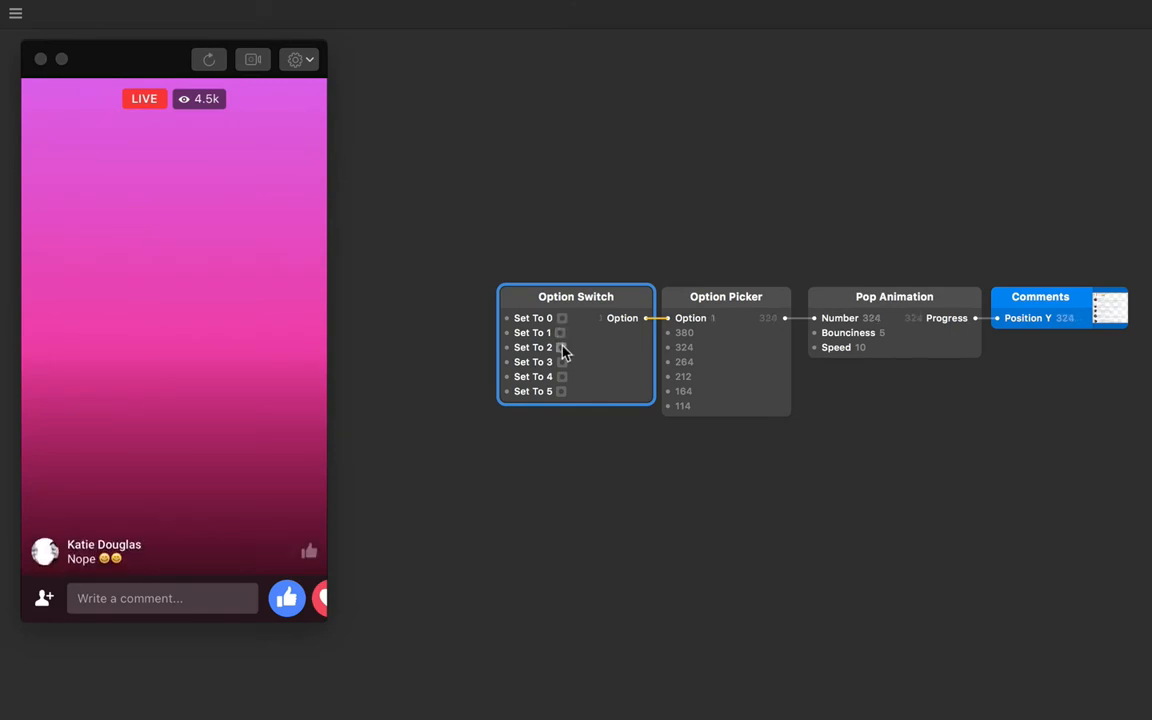
pyautogui.click(562, 362)
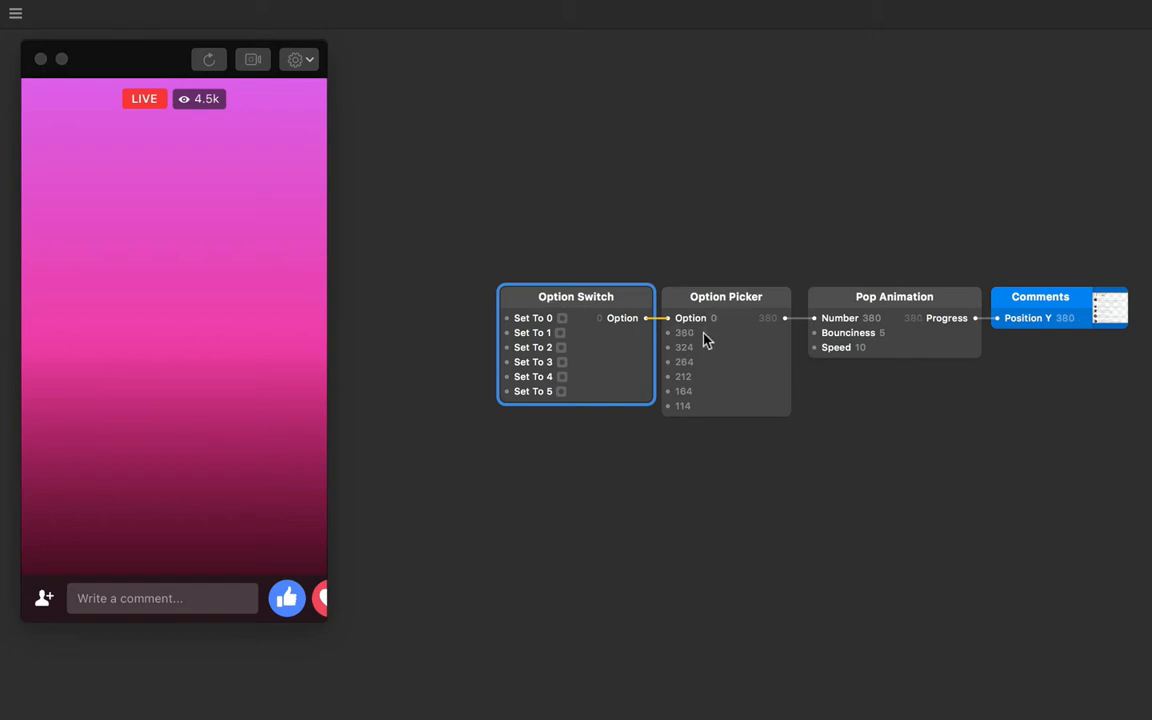
pyautogui.moveTo(590, 364)
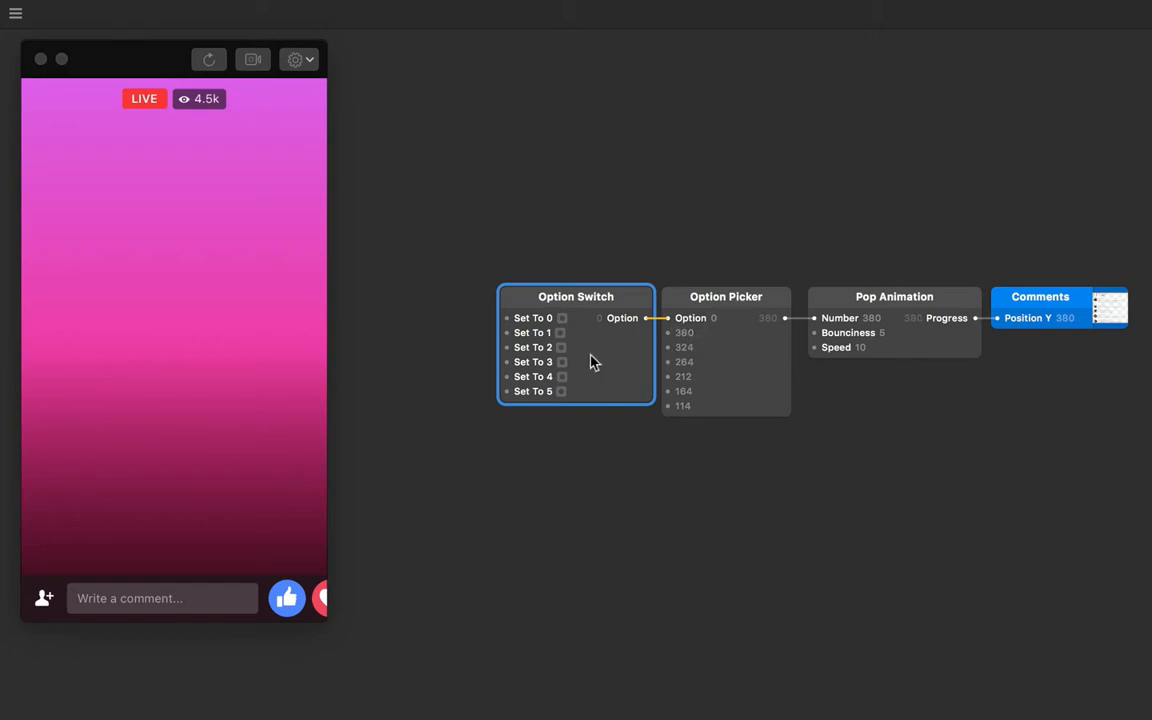
pyautogui.click(562, 332)
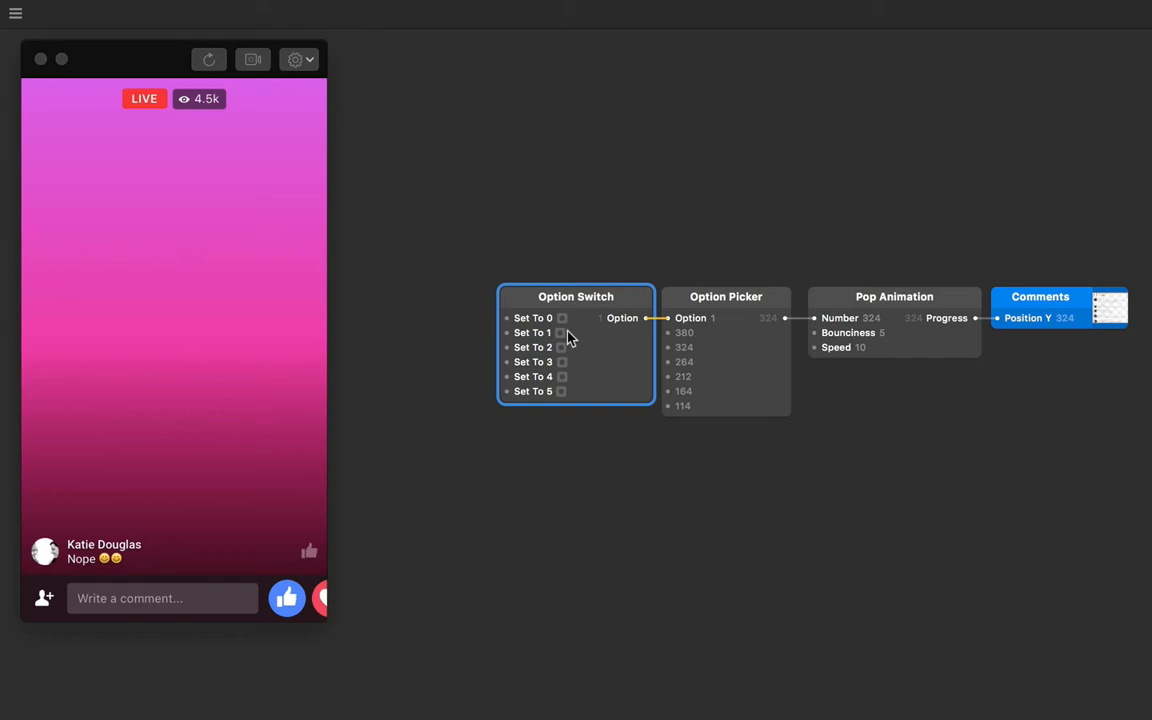
pyautogui.moveTo(620, 572)
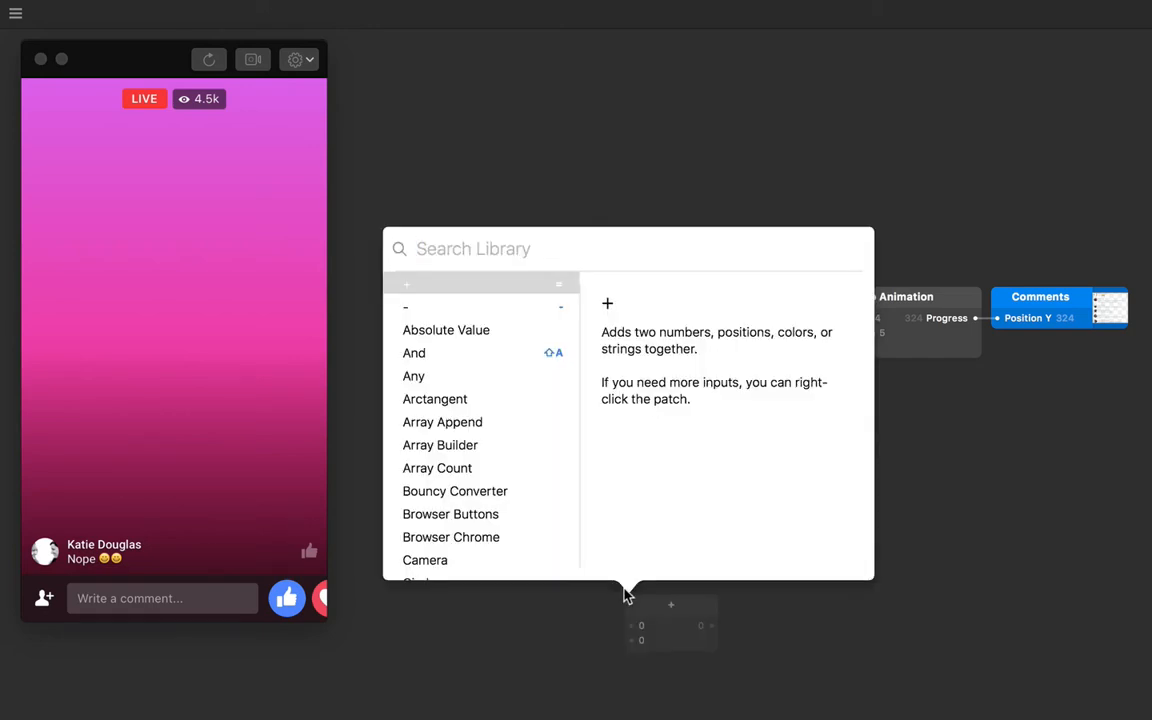
# Step: Add a When Prototype Starts patch beside the Option Switch and wire it into Set To 1
pyautogui.write('when')
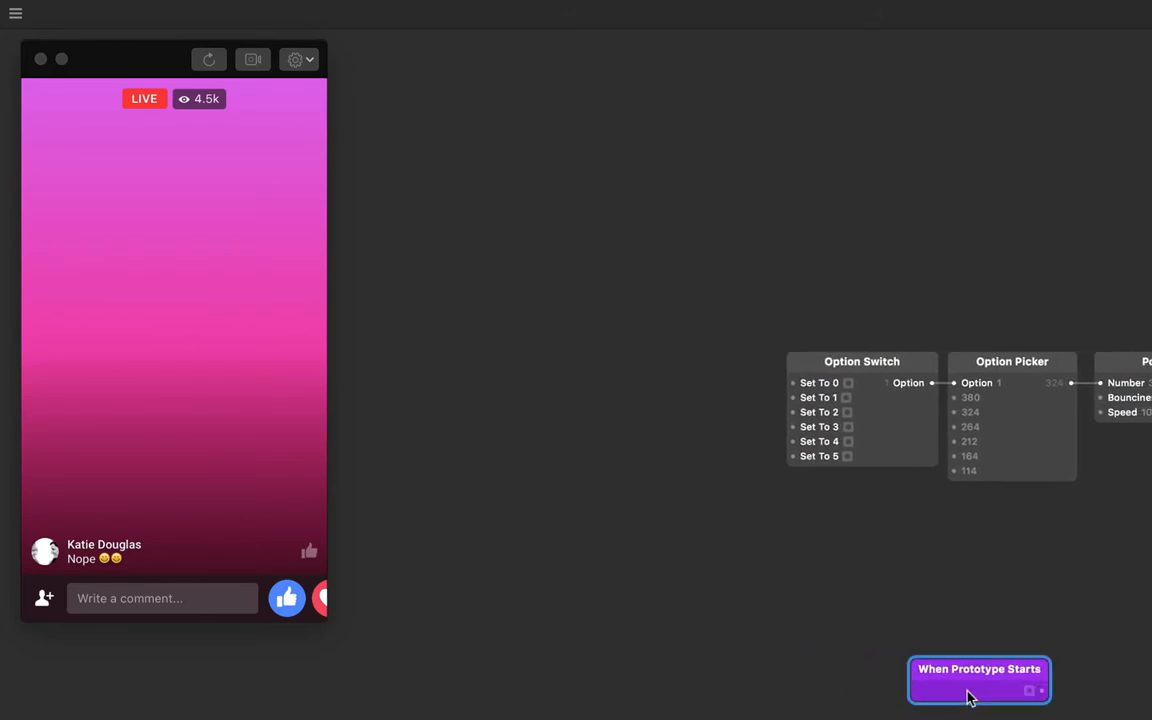
pyautogui.moveTo(978, 680); pyautogui.dragTo(648, 388)
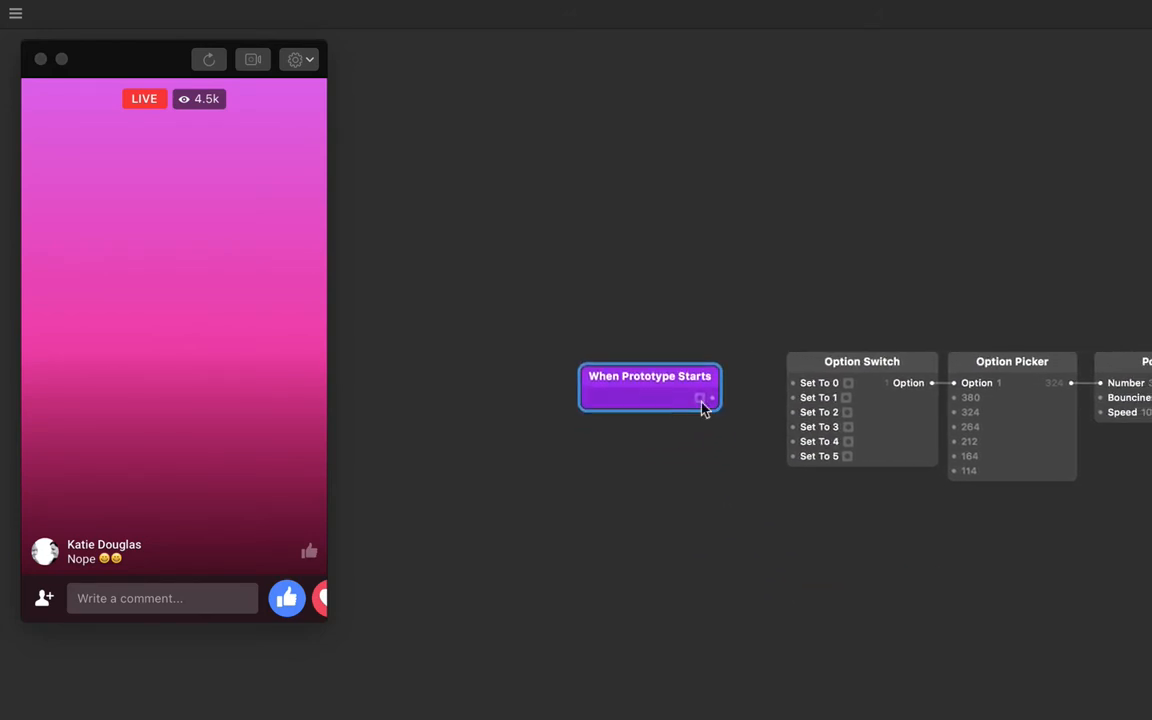
pyautogui.moveTo(710, 398); pyautogui.dragTo(792, 398)
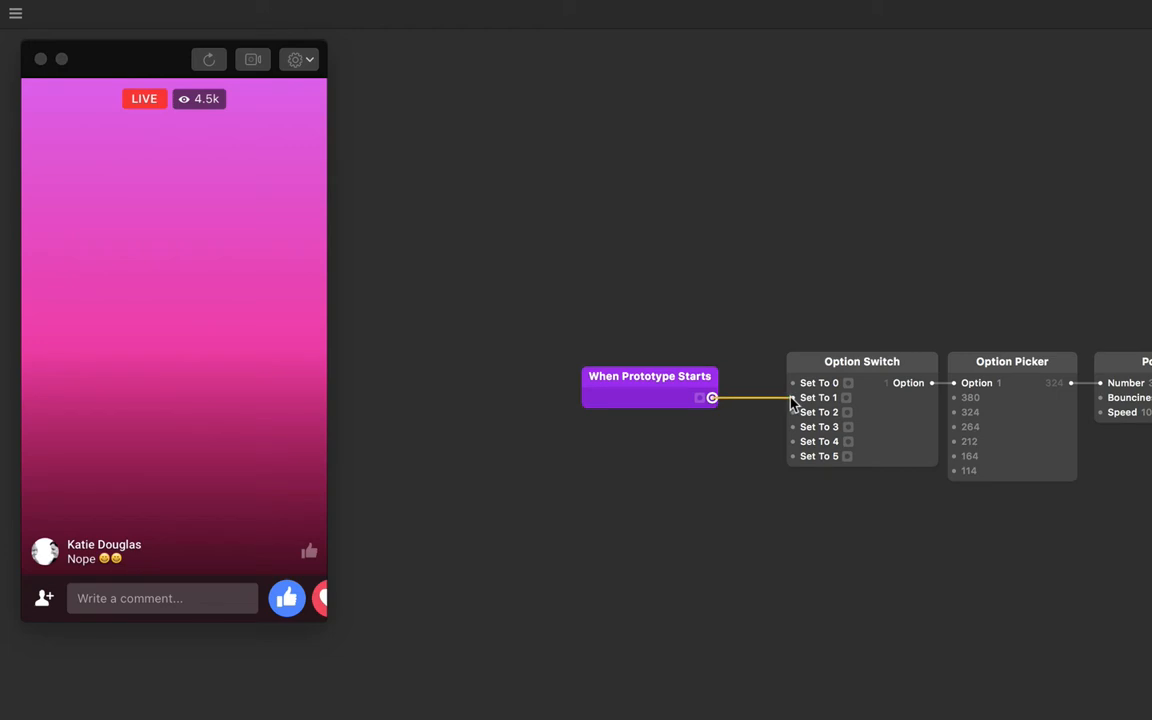
pyautogui.moveTo(704, 444)
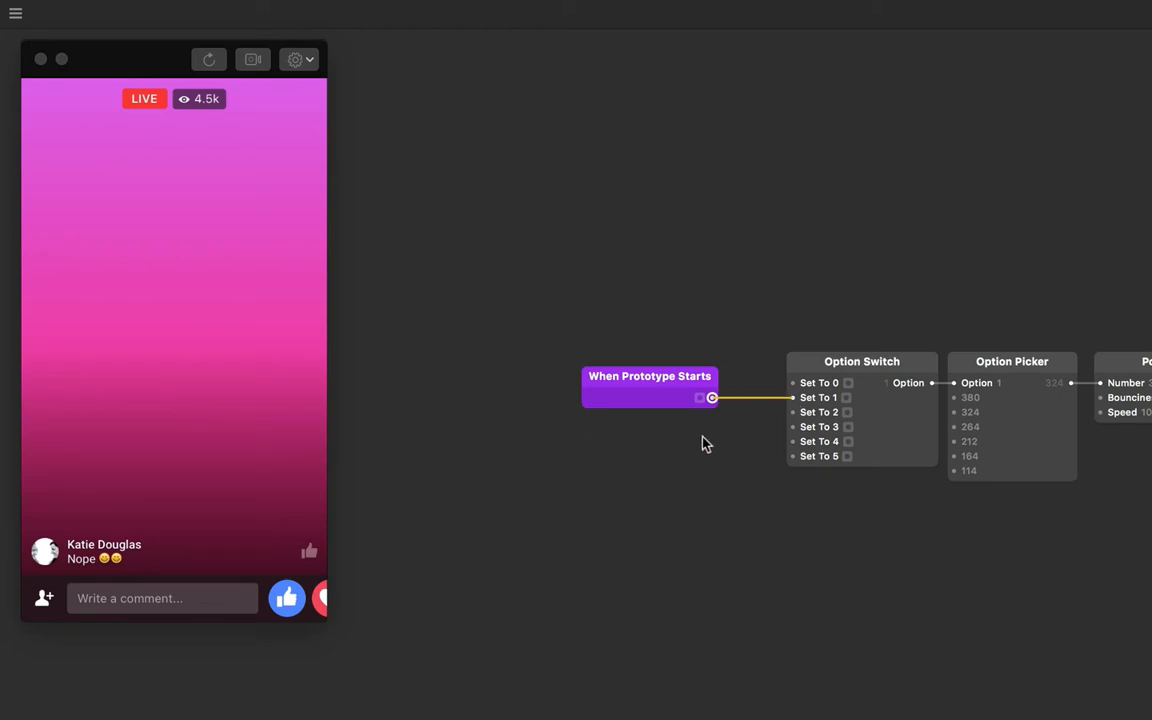
pyautogui.moveTo(694, 452)
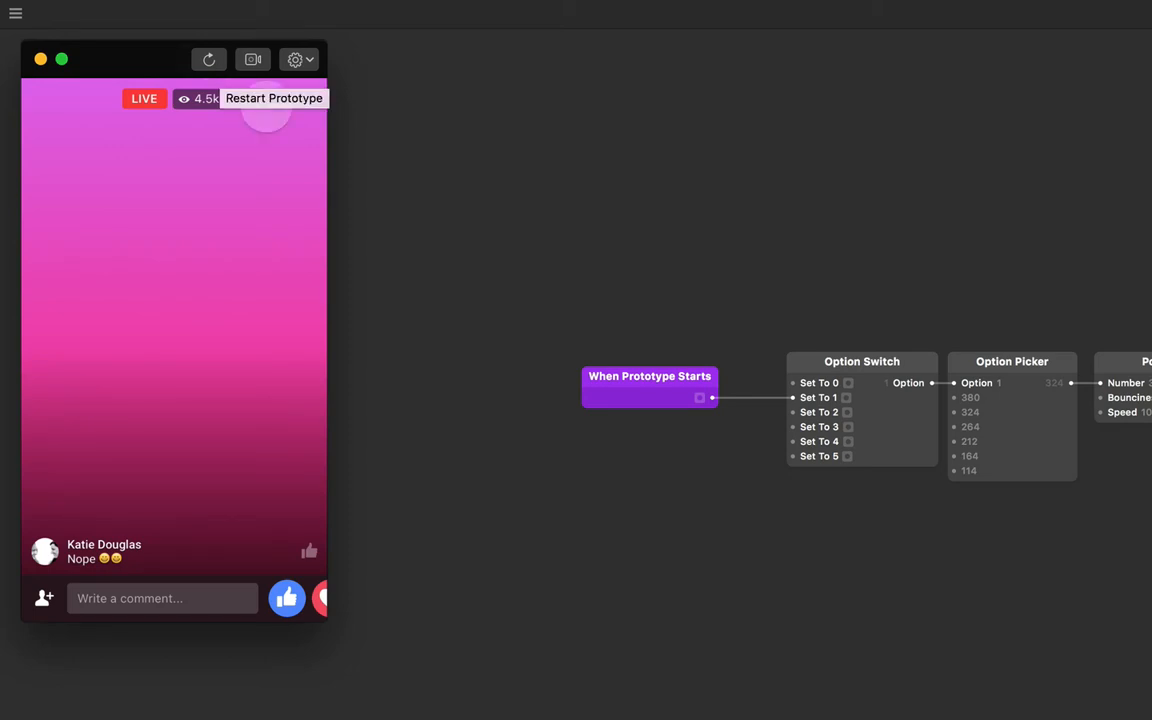
pyautogui.moveTo(654, 516)
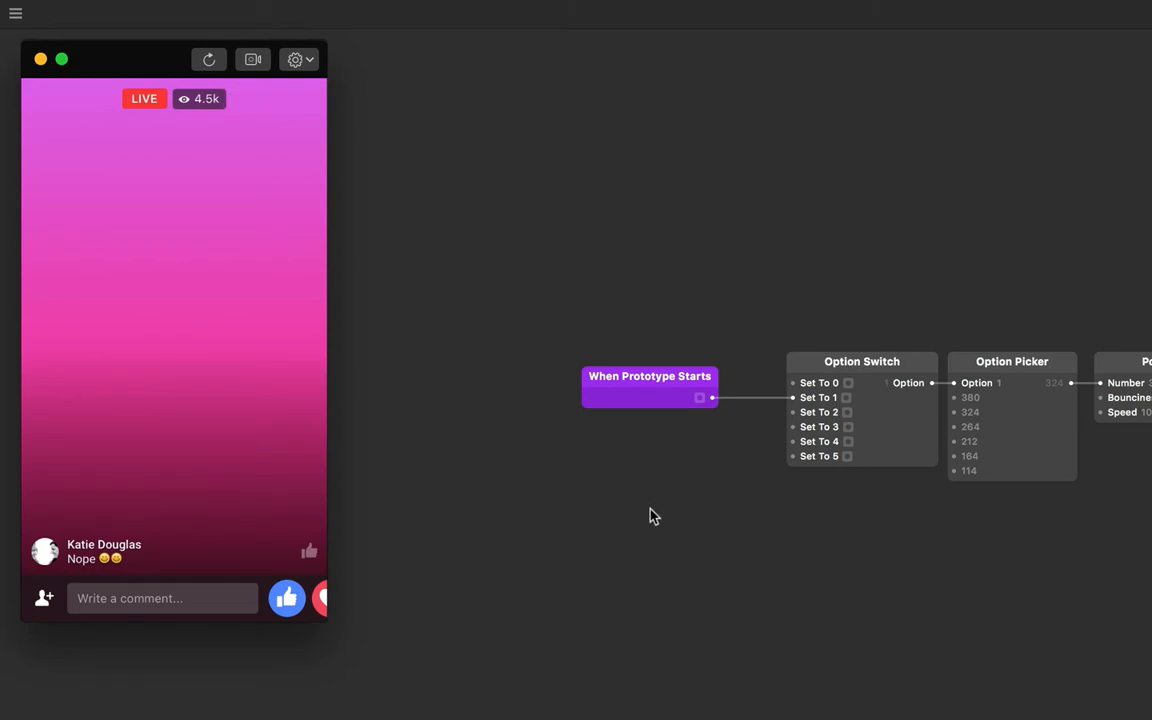
# Step: Insert a Wait patch fed by When Prototype Starts with its output driving Set To 1
pyautogui.write('wait')
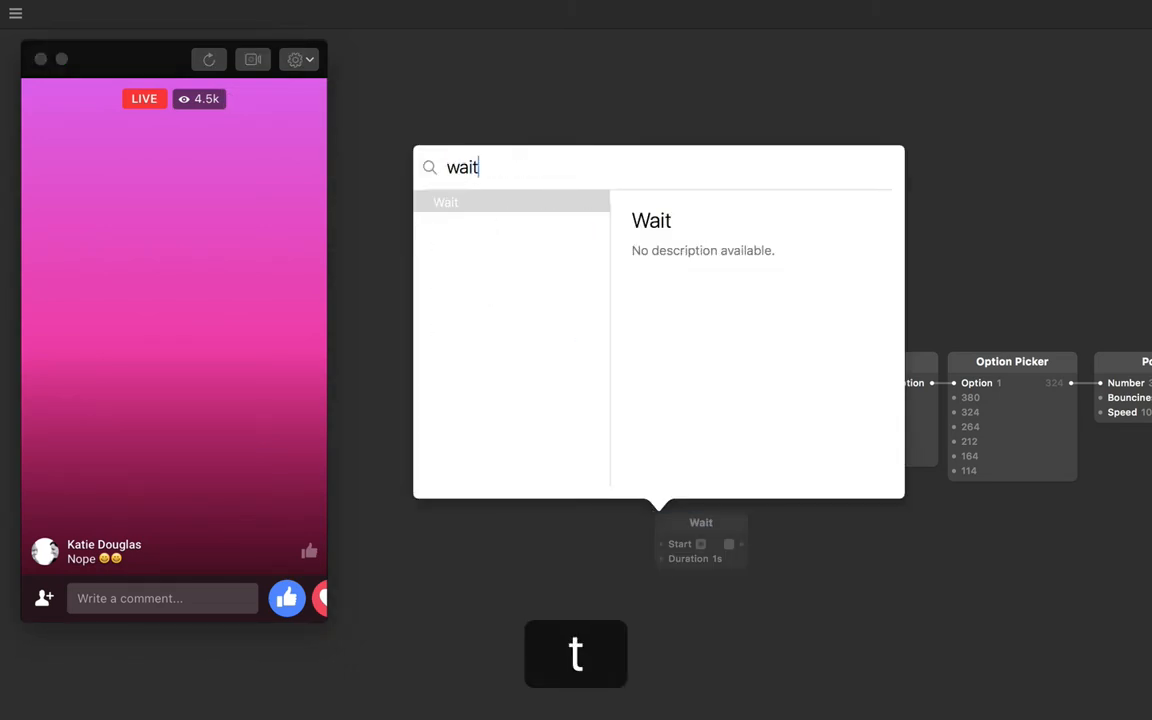
pyautogui.click(446, 202)
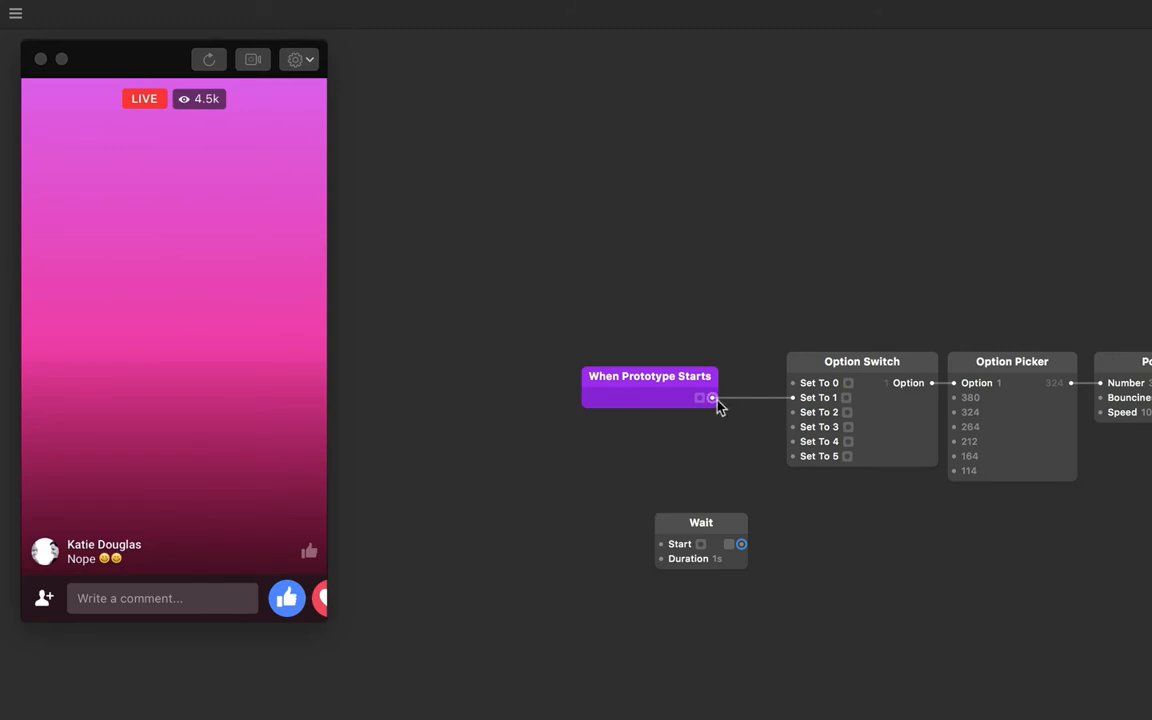
pyautogui.moveTo(712, 398); pyautogui.dragTo(680, 544)
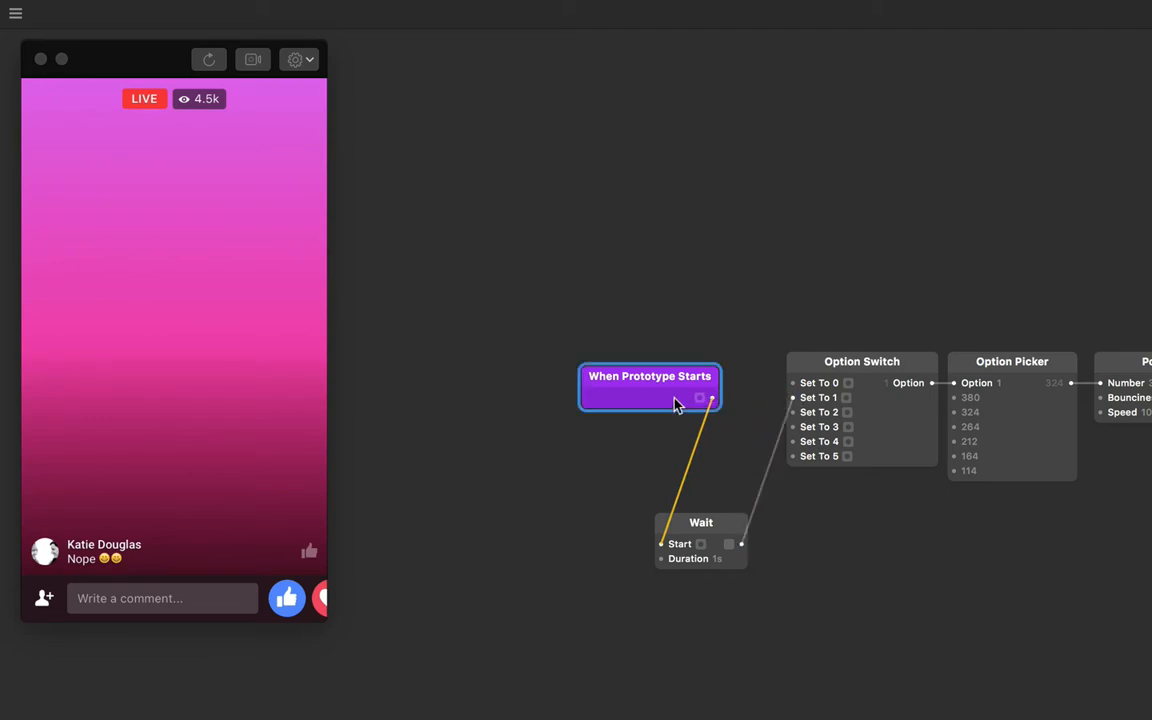
pyautogui.moveTo(700, 522); pyautogui.dragTo(730, 376)
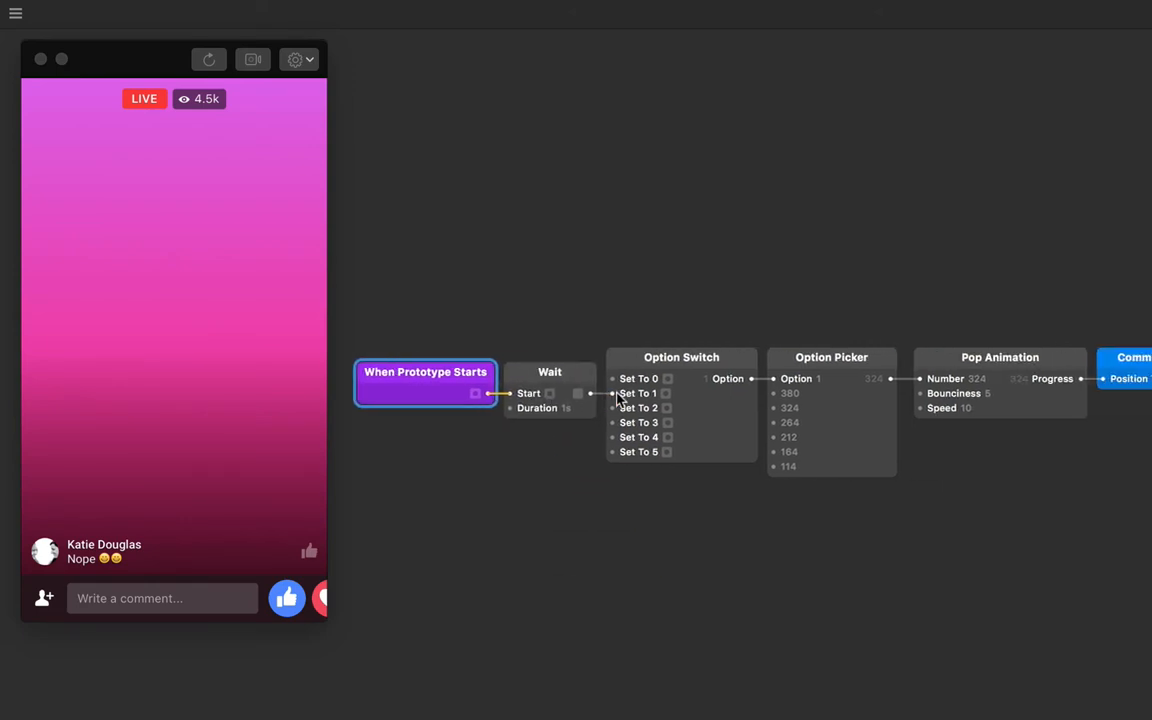
pyautogui.click(444, 276)
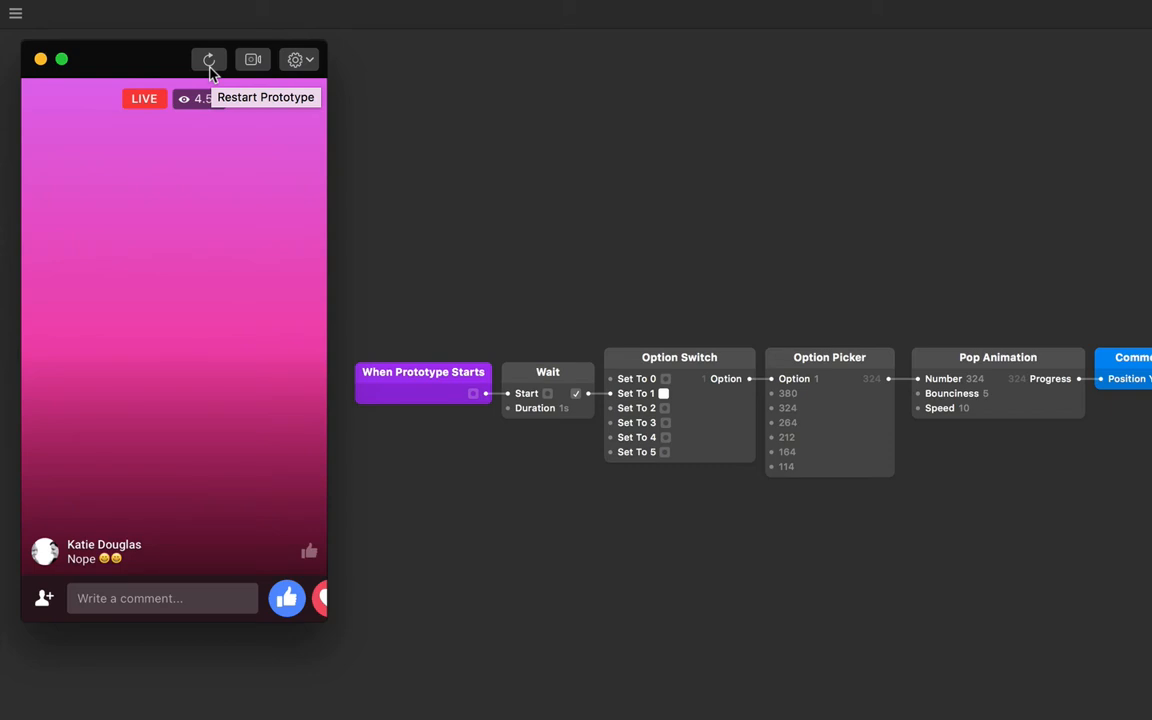
pyautogui.moveTo(700, 432)
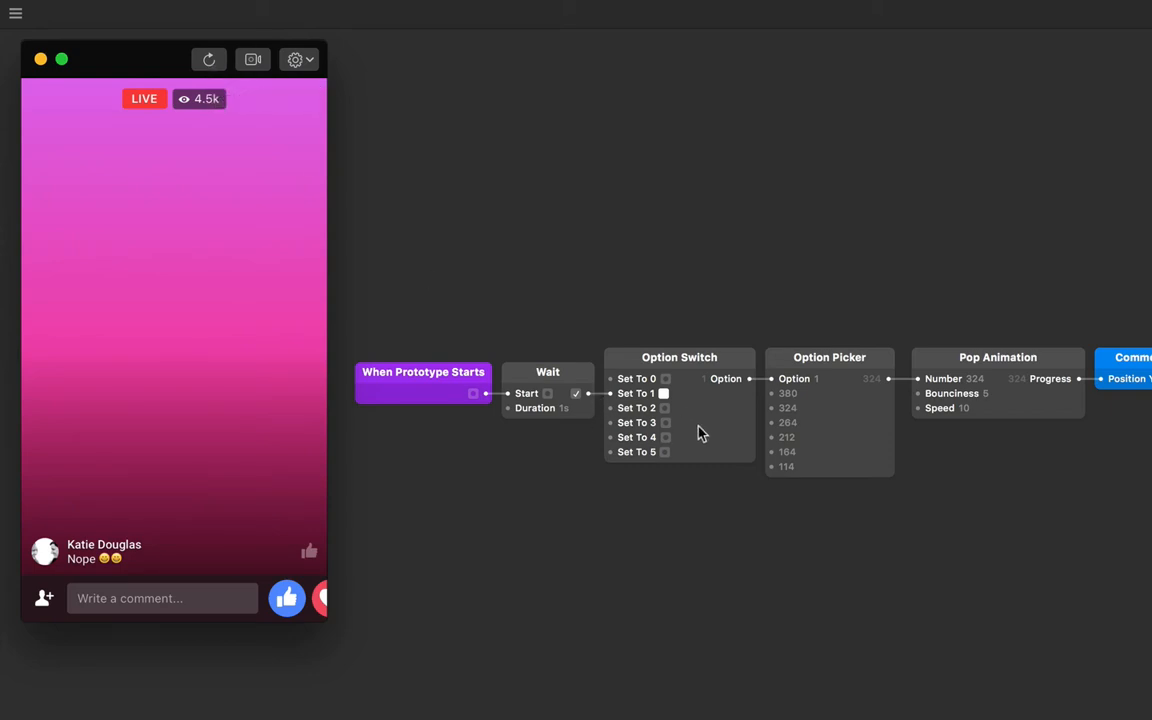
pyautogui.moveTo(556, 280)
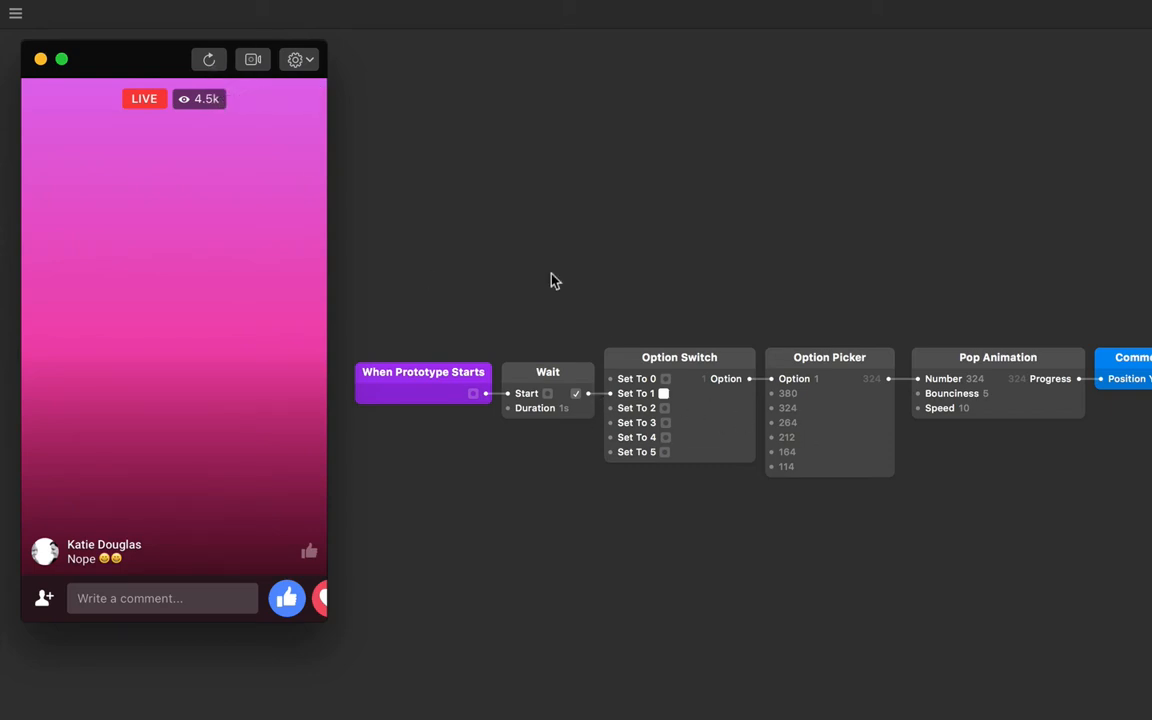
pyautogui.click(208, 60)
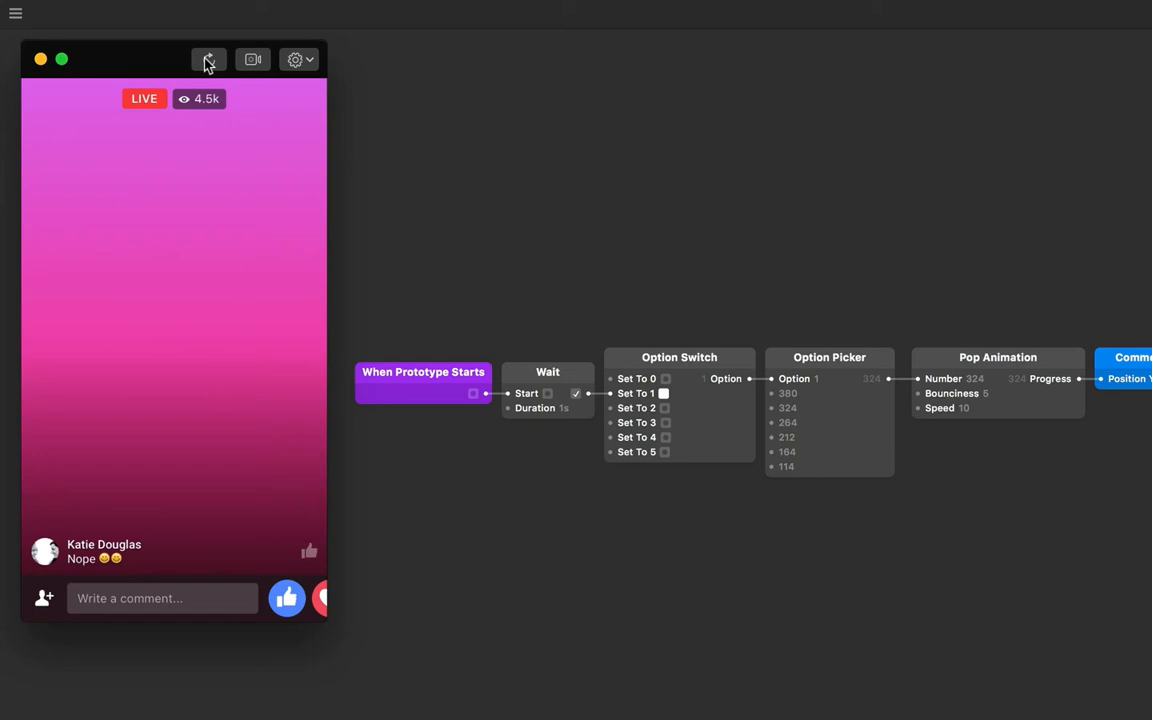
pyautogui.click(208, 60)
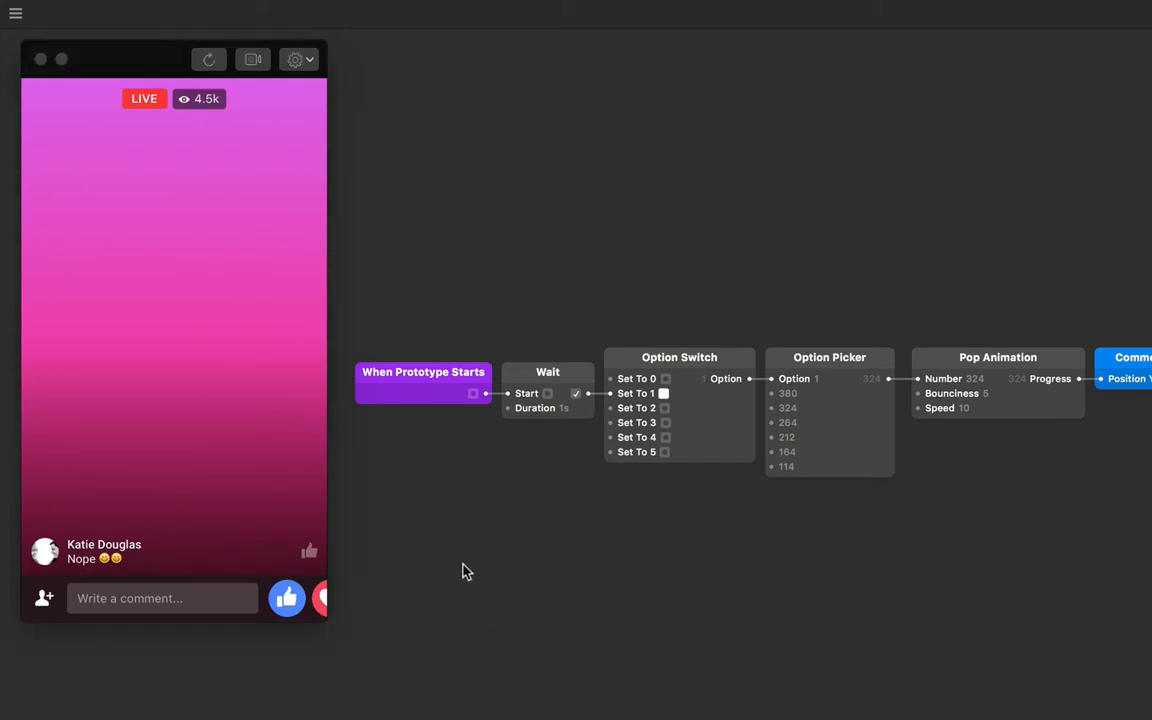
# Step: Add a second Wait patch to the graph from the patch library
pyautogui.write('wait')
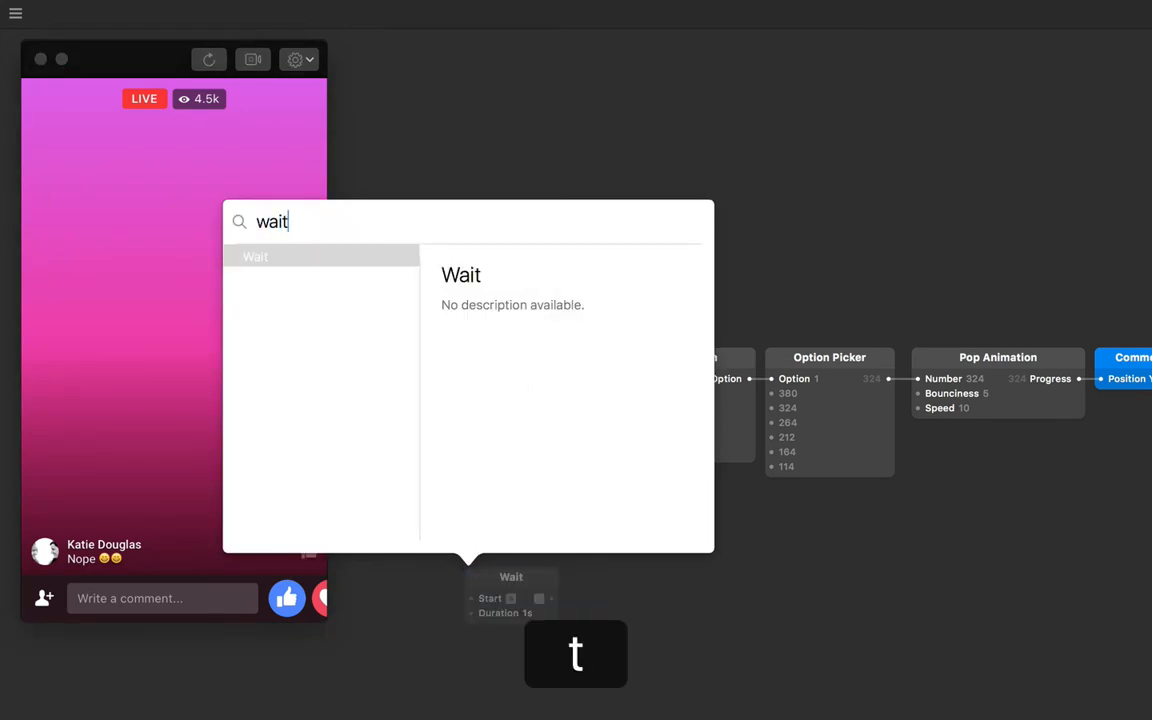
pyautogui.click(256, 256)
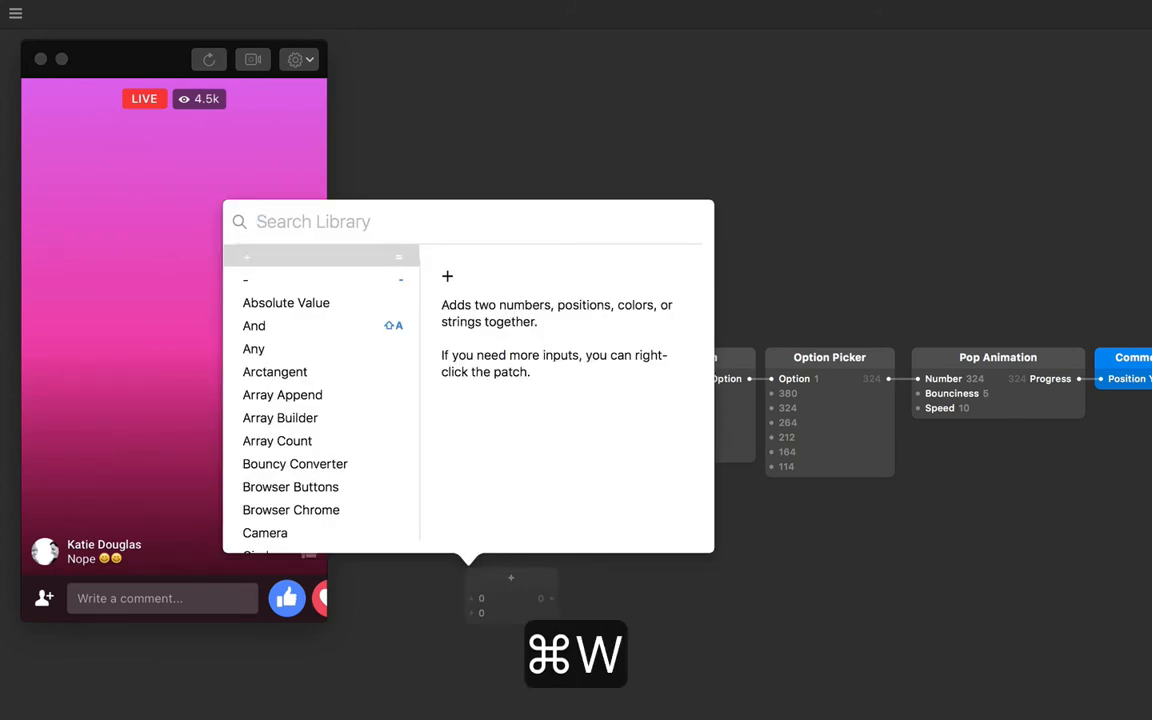
pyautogui.write('wait')
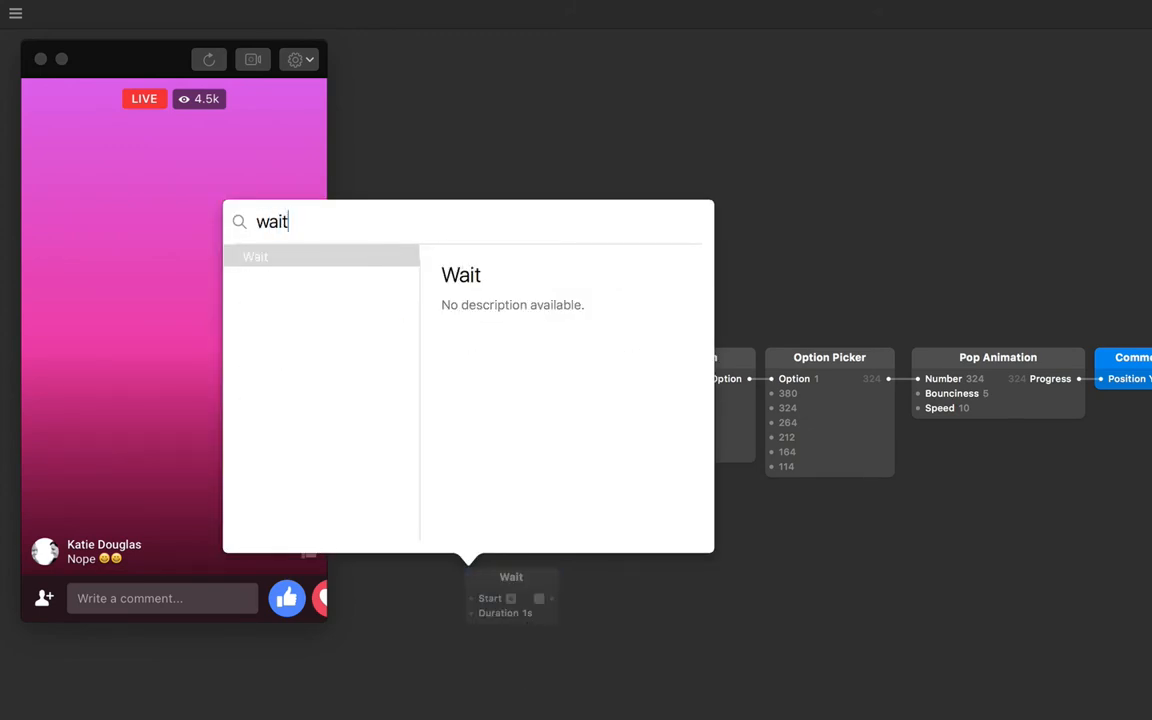
pyautogui.click(256, 256)
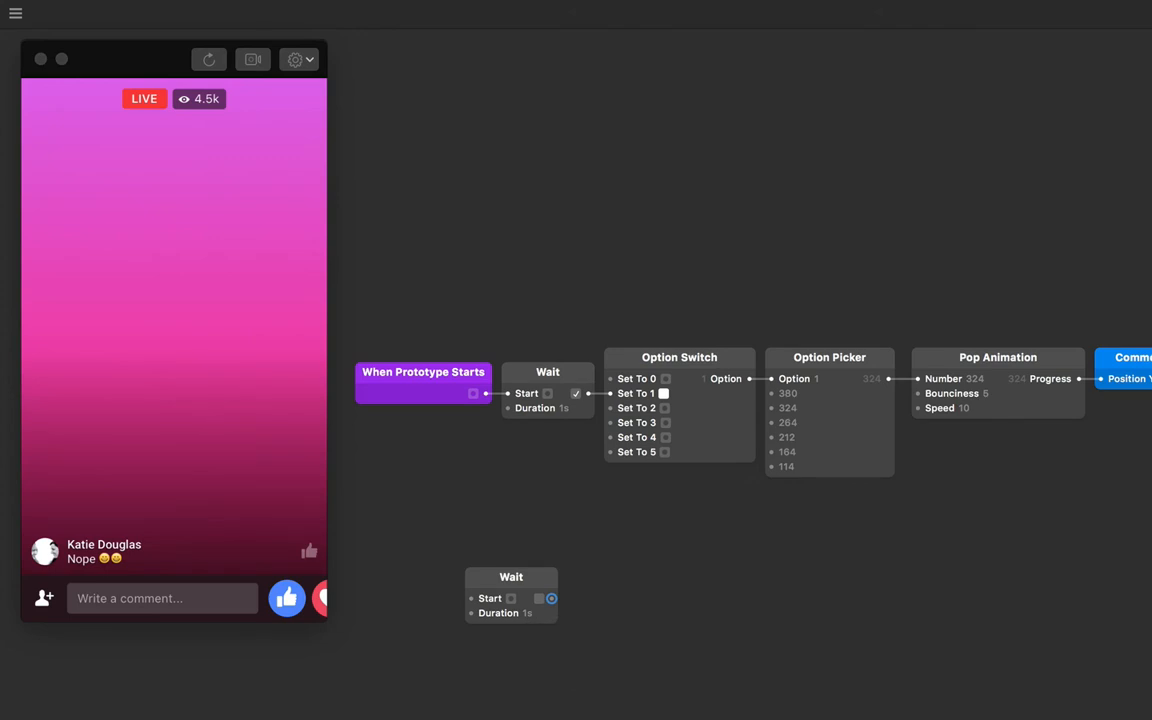
pyautogui.moveTo(492, 582)
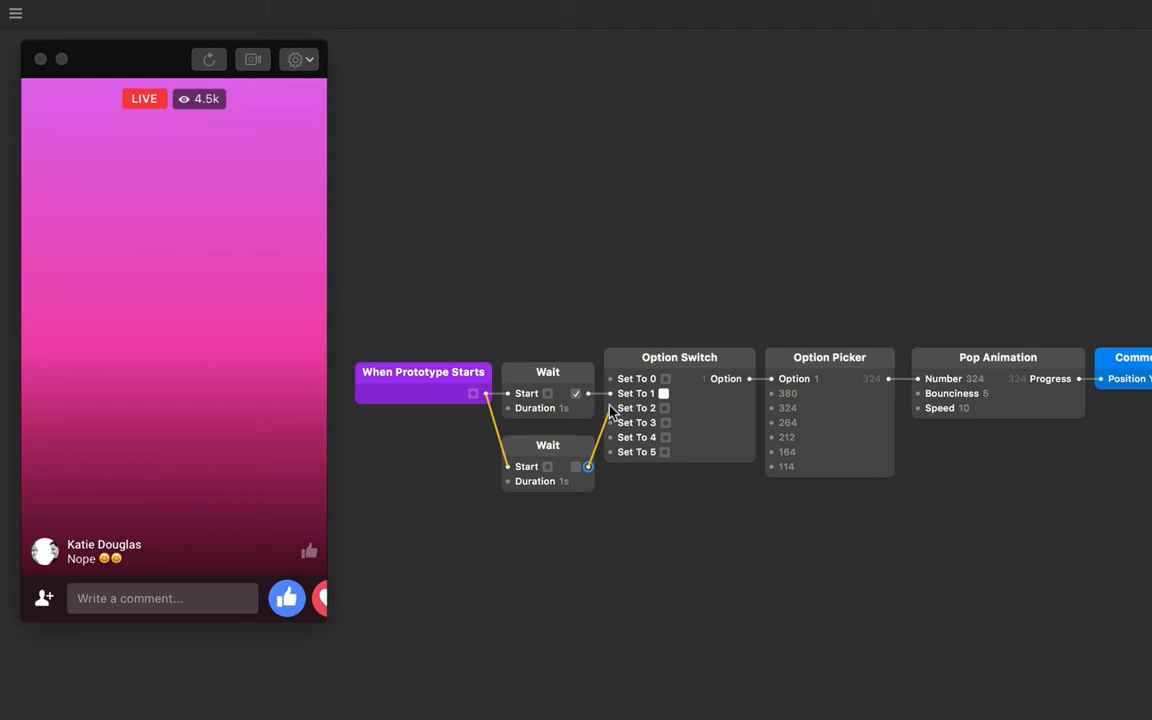
# Step: Set the second Wait's duration to 3 seconds and wire it toward Set To 2
pyautogui.click(572, 480)
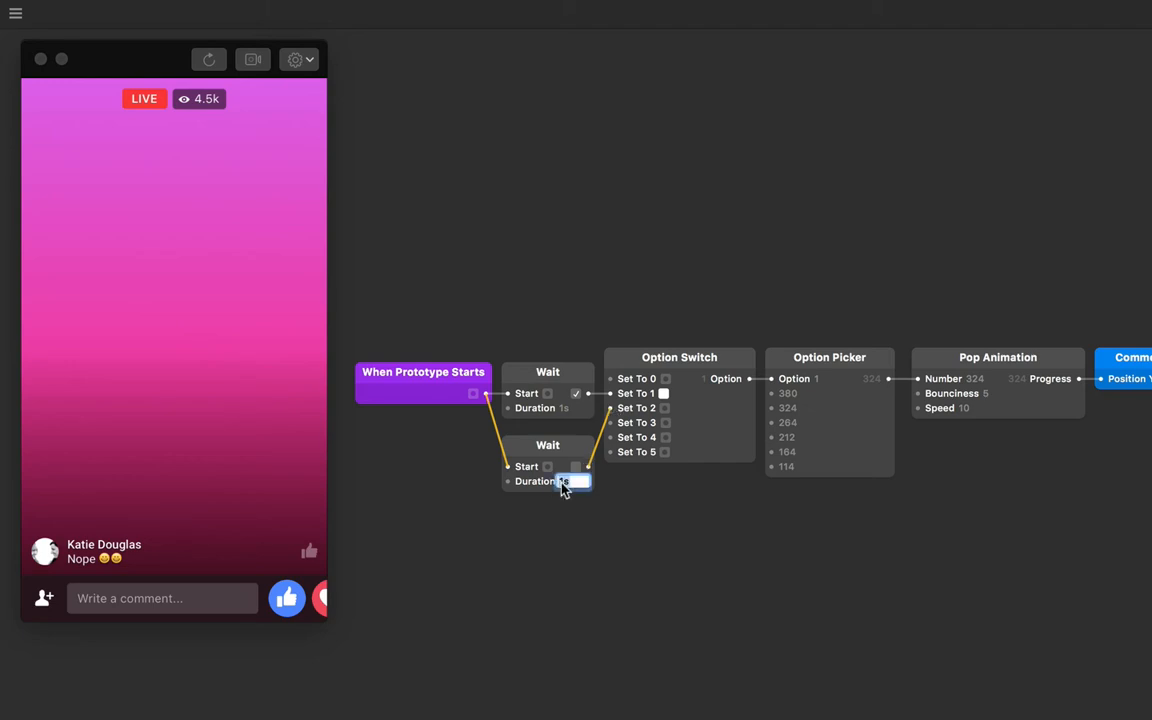
pyautogui.write('3')
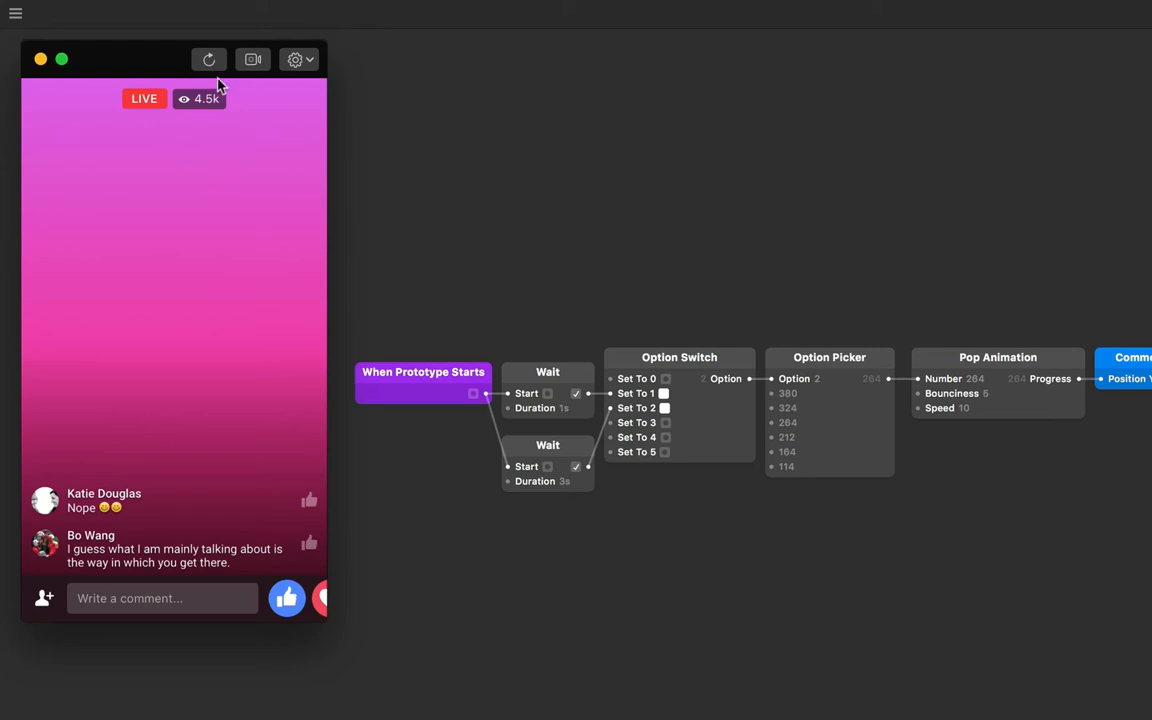
pyautogui.moveTo(492, 516)
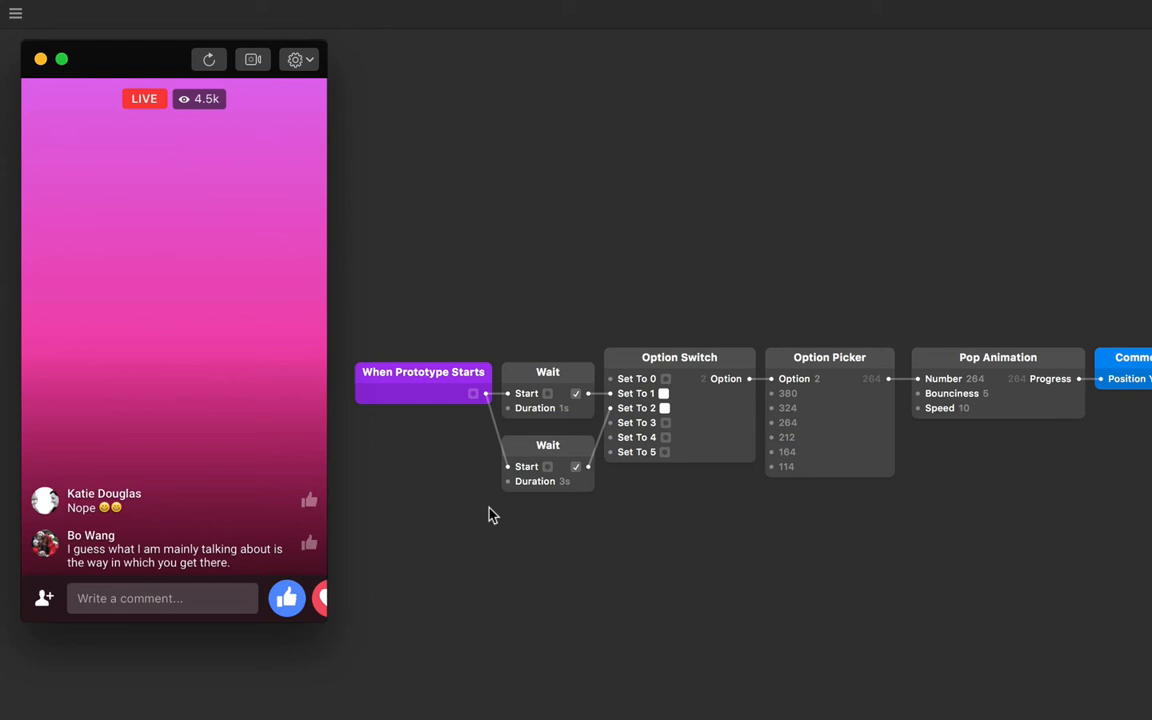
pyautogui.moveTo(600, 390)
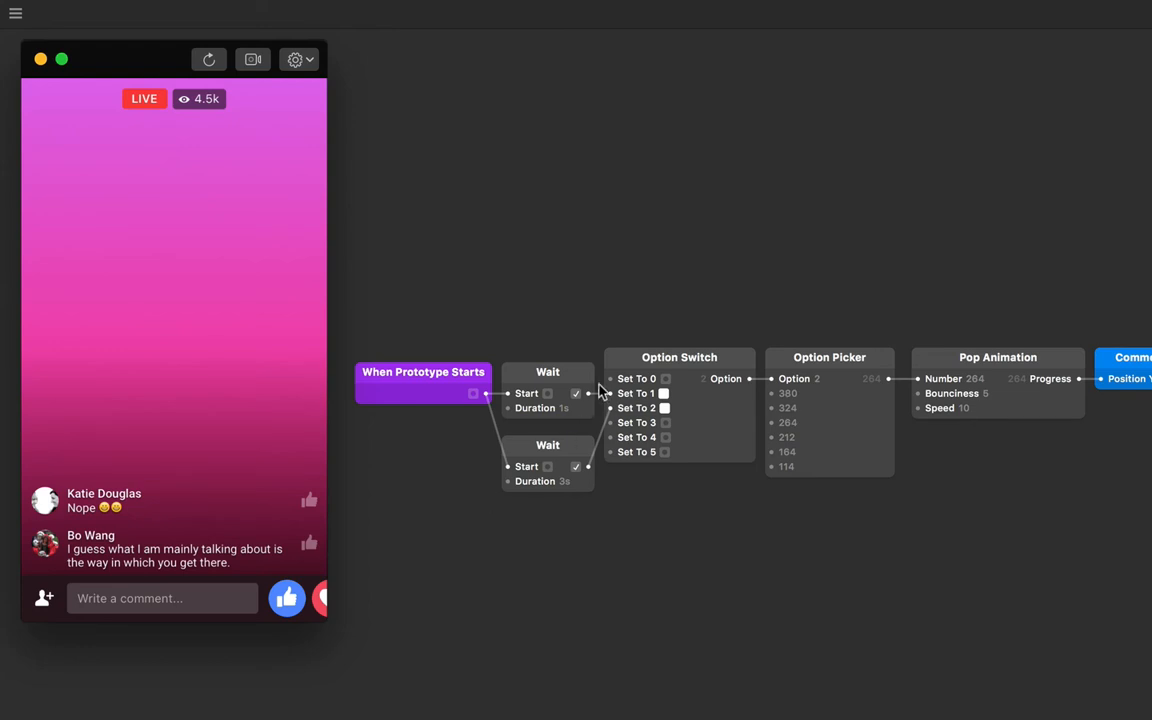
pyautogui.moveTo(588, 392); pyautogui.dragTo(520, 468)
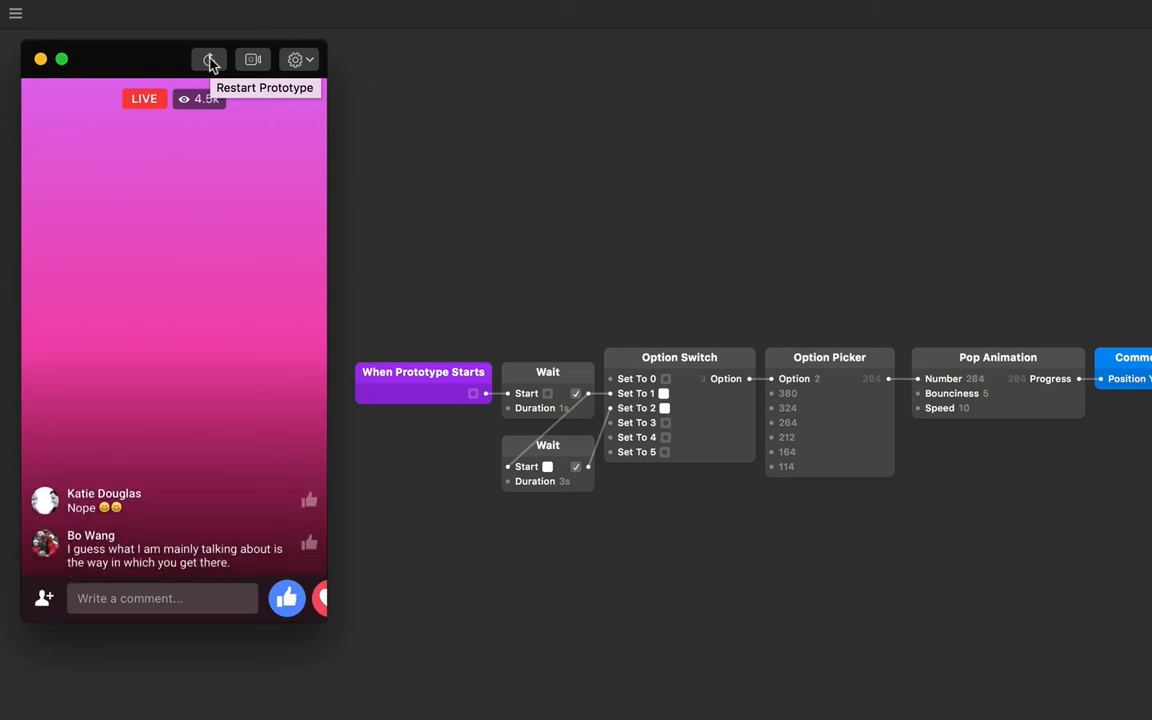
# Step: Connect When Prototype Starts to the second Wait's Start input
pyautogui.moveTo(484, 392); pyautogui.dragTo(510, 466)
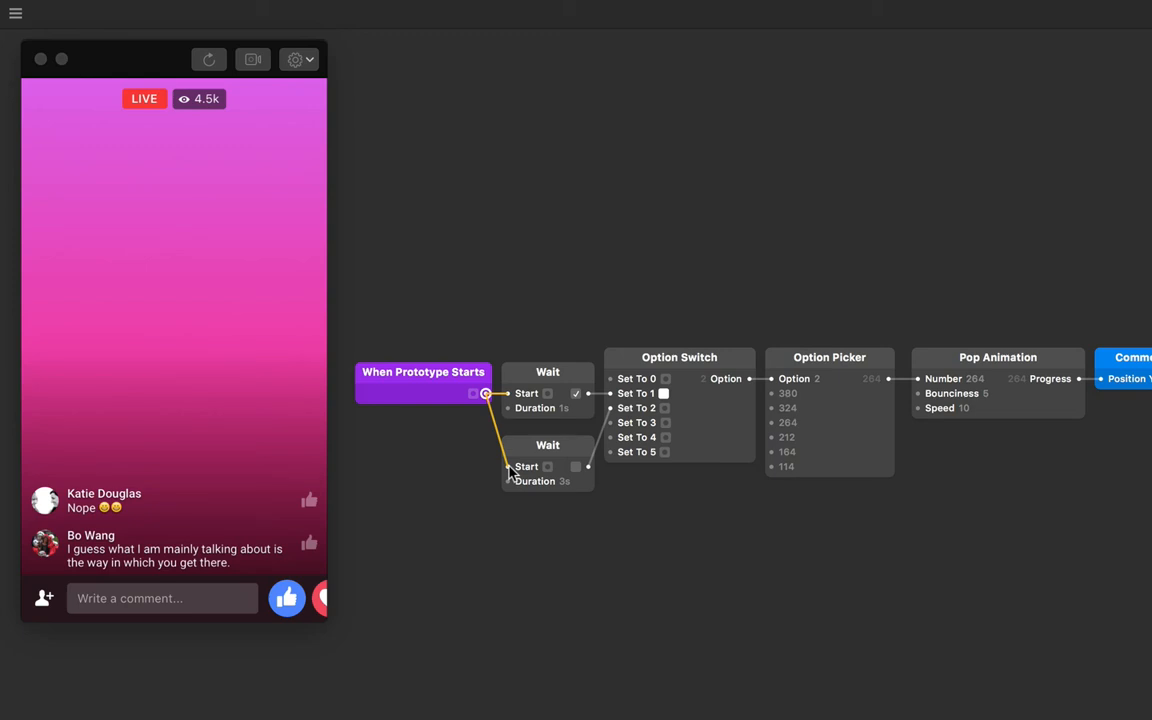
pyautogui.moveTo(568, 458)
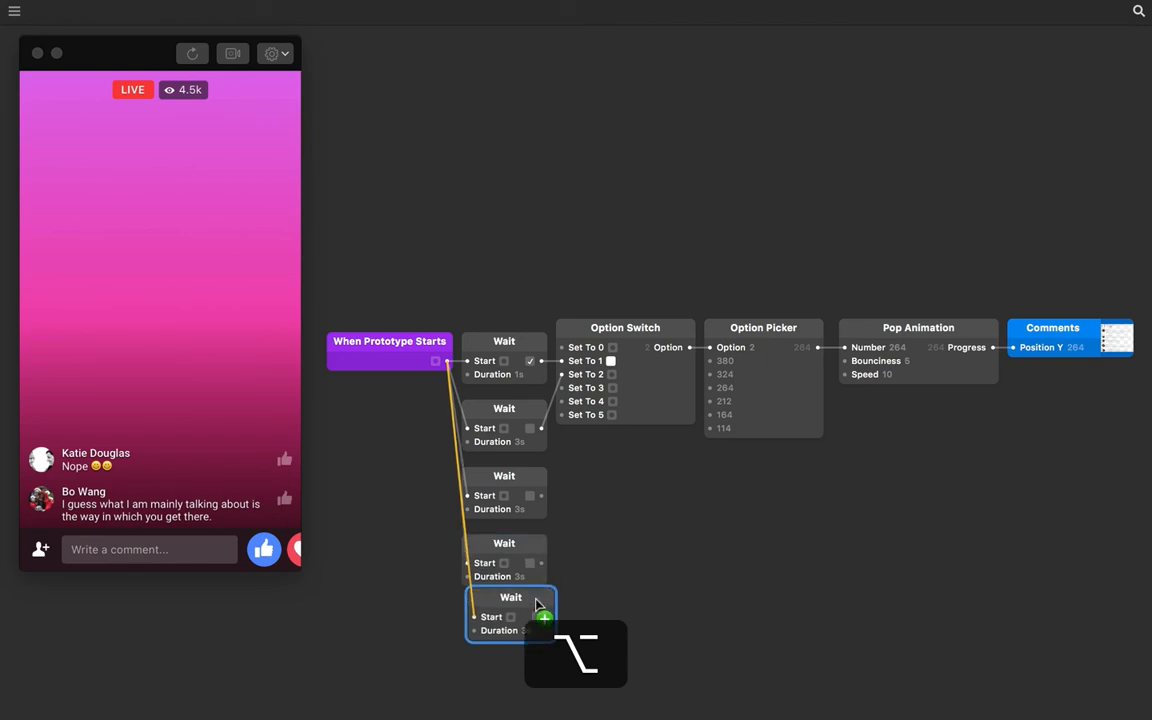
# Step: Place a duplicated Wait patch below the others and give it an 8-second duration
pyautogui.moveTo(512, 596); pyautogui.dragTo(504, 610)
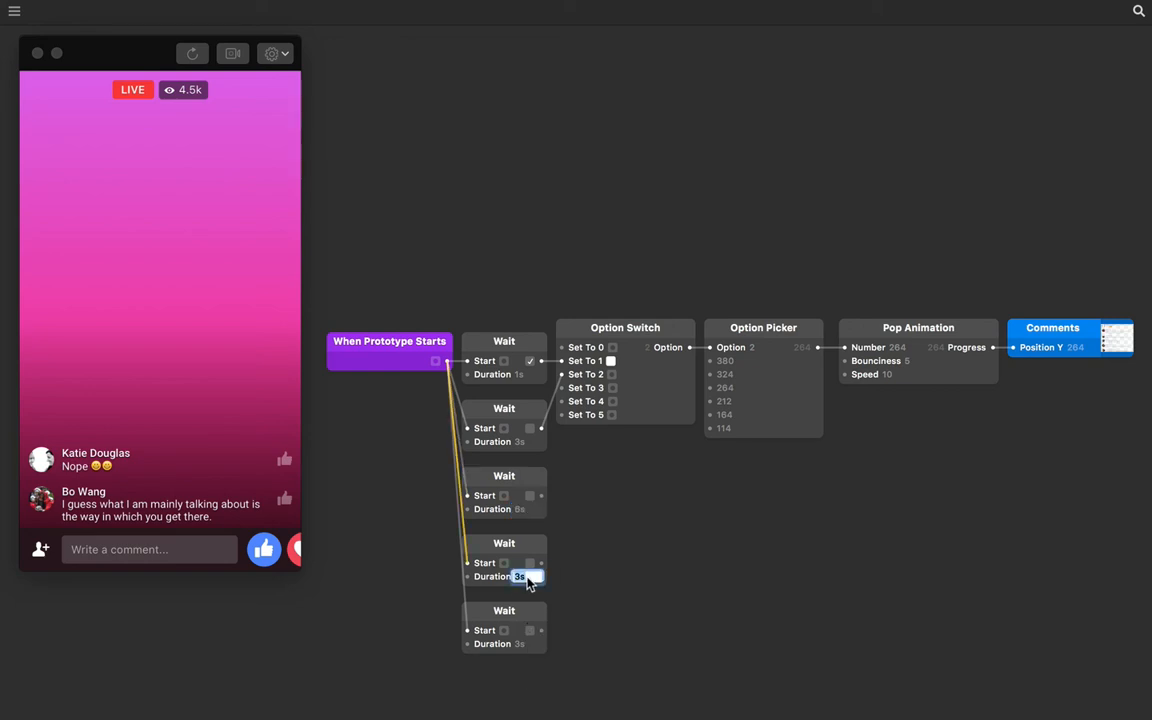
pyautogui.write('8')
pyautogui.click(528, 642)
pyautogui.write('11')
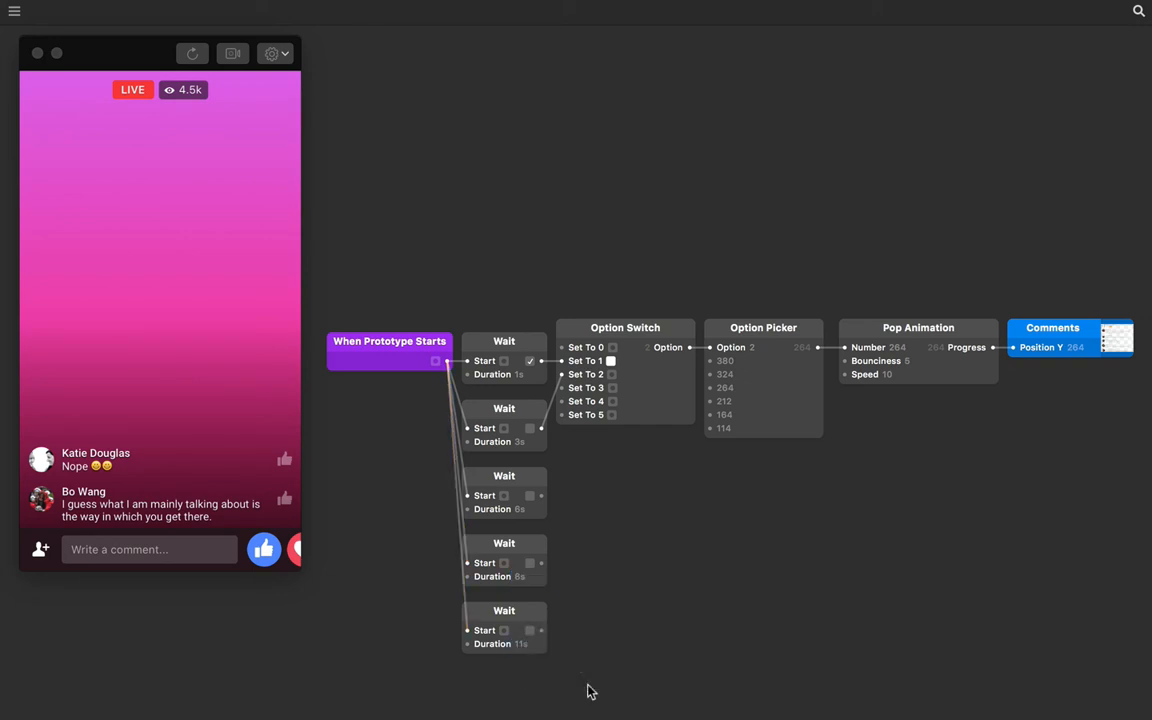
pyautogui.moveTo(544, 500)
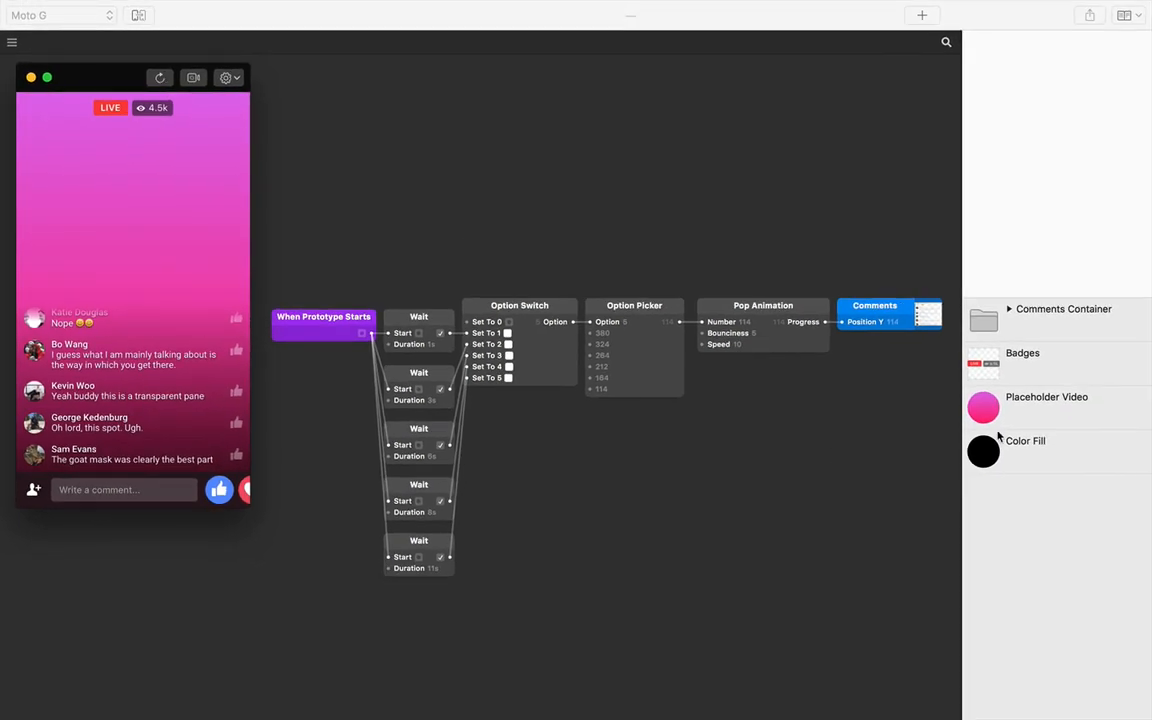
# Step: Select the Placeholder Video layer to show its properties
pyautogui.click(1048, 396)
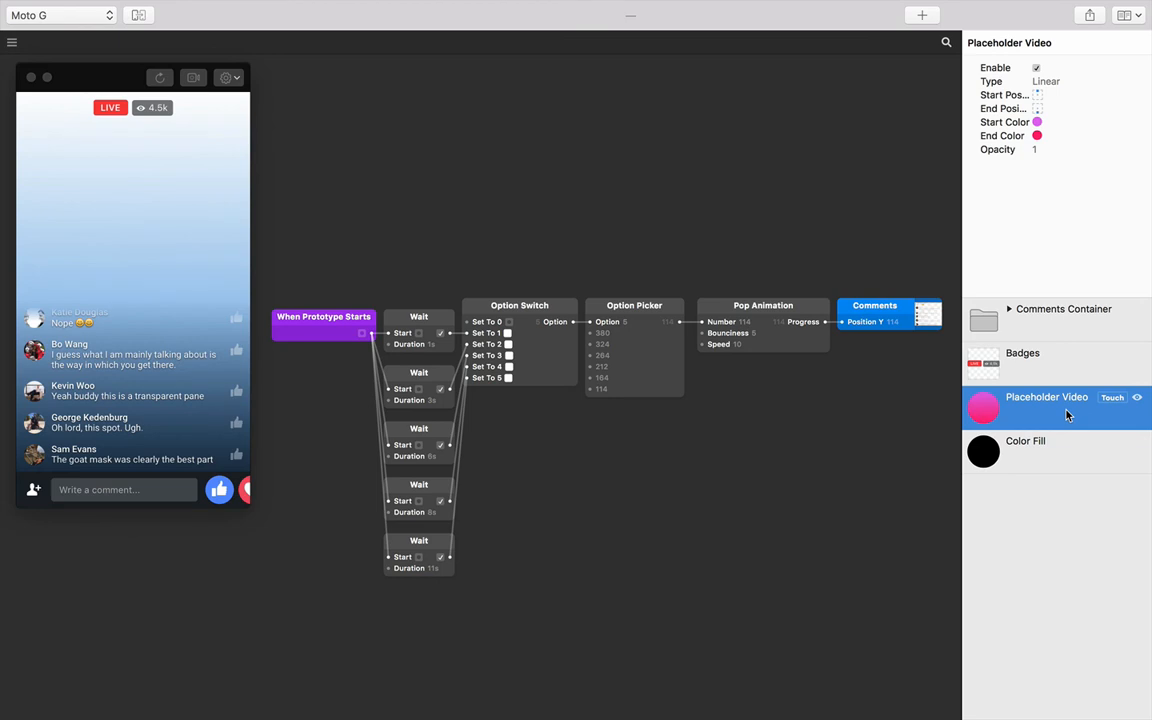